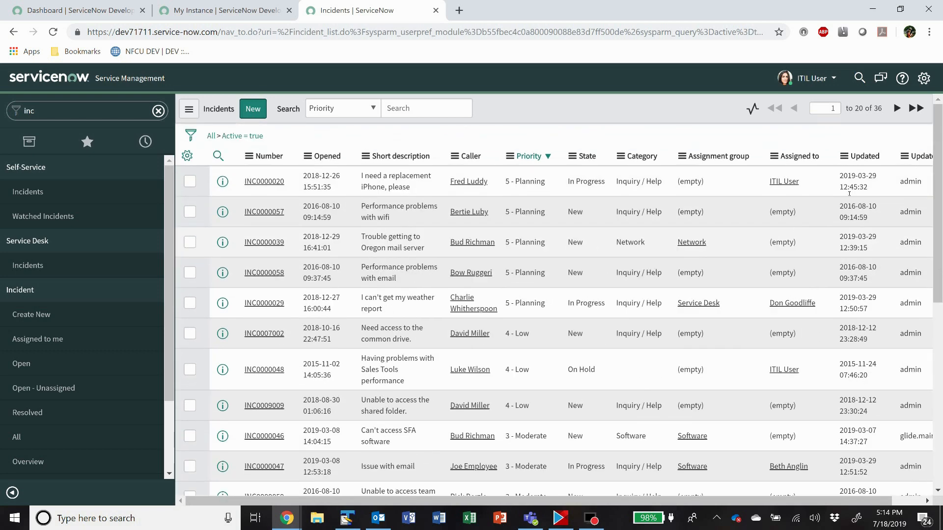
Step: Export the active Priority 1 - Critical incidents to Excel (.xlsx) and download the file
left_click(190, 136)
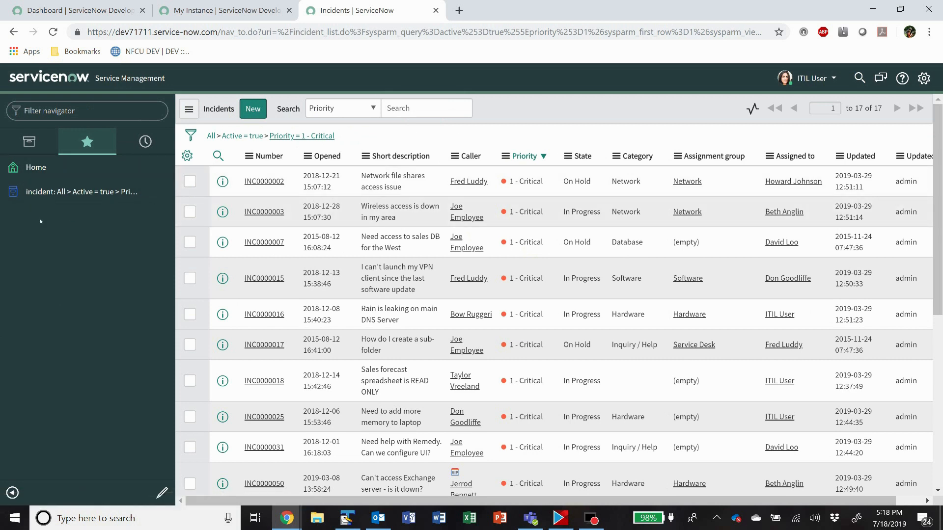
mouse_move(302, 135)
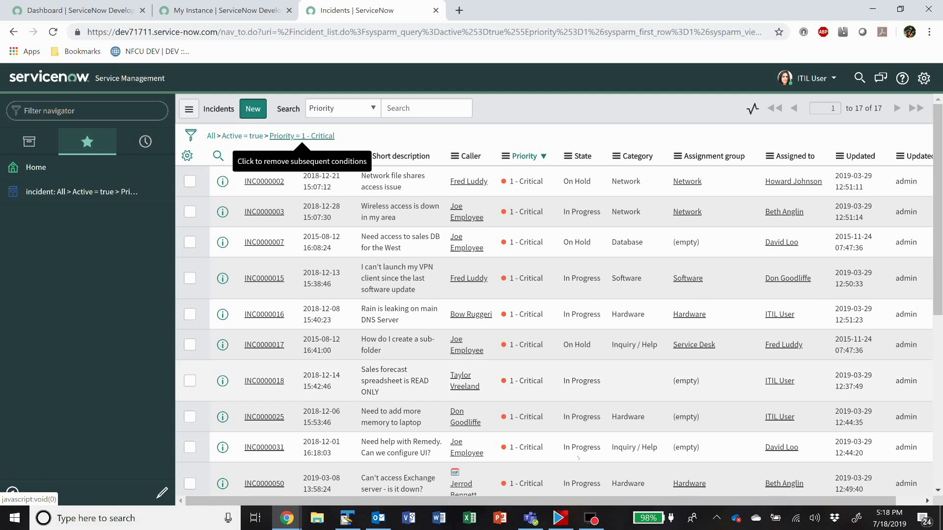
mouse_move(649, 265)
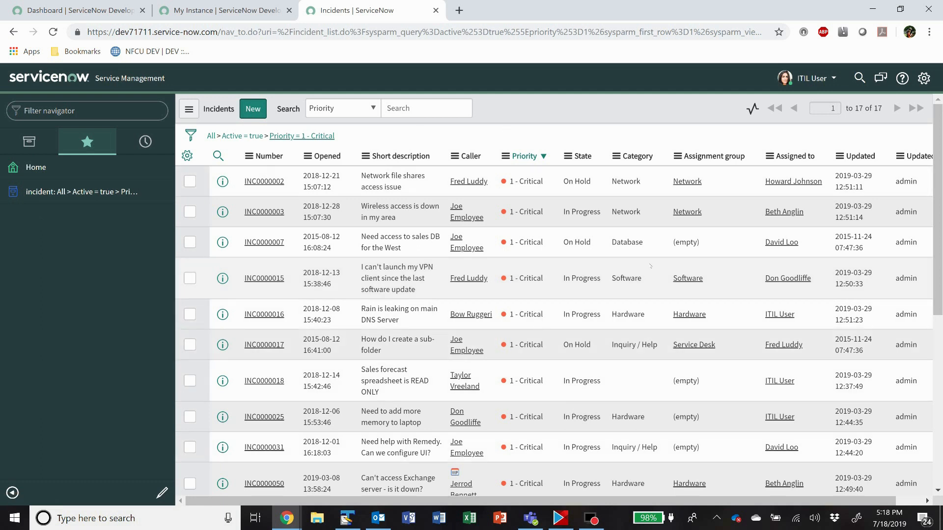
left_click(469, 517)
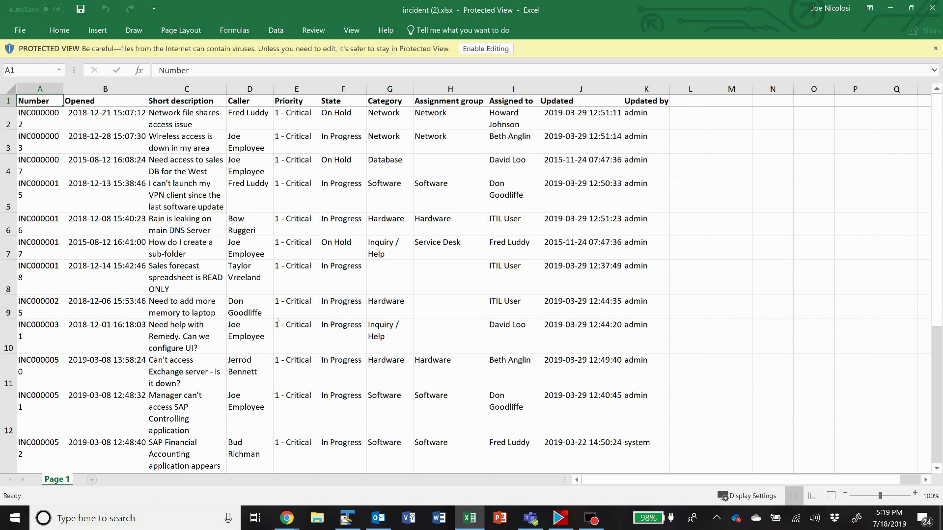